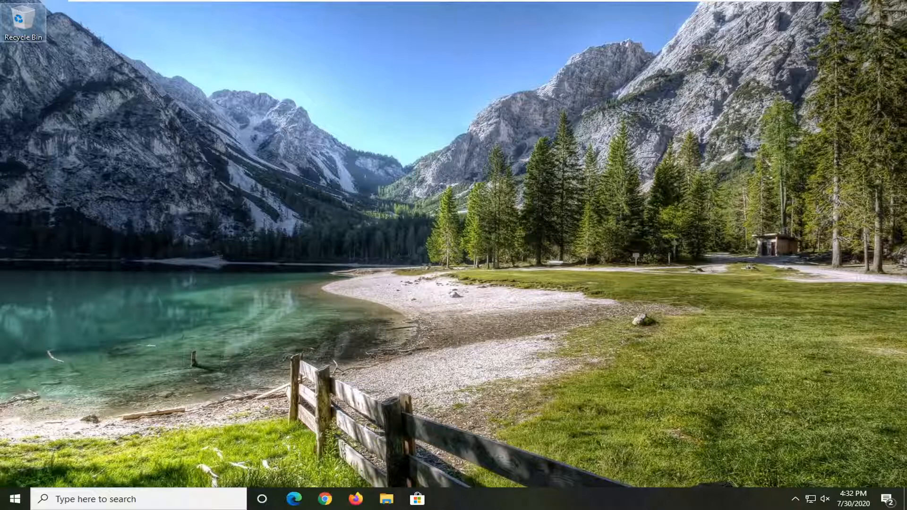
mouse_move(437, 284)
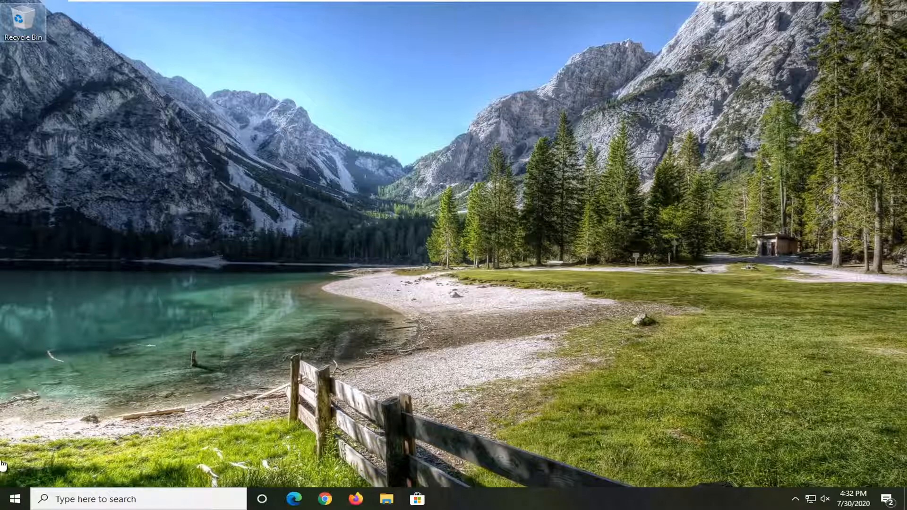
Search the Start menu for "apps" and open the Apps & features settings page
left_click(9, 499)
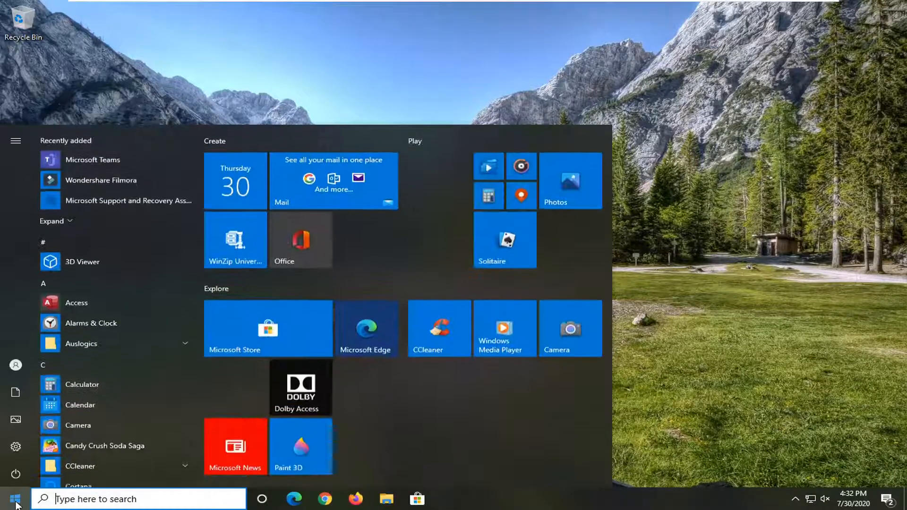
type("apps")
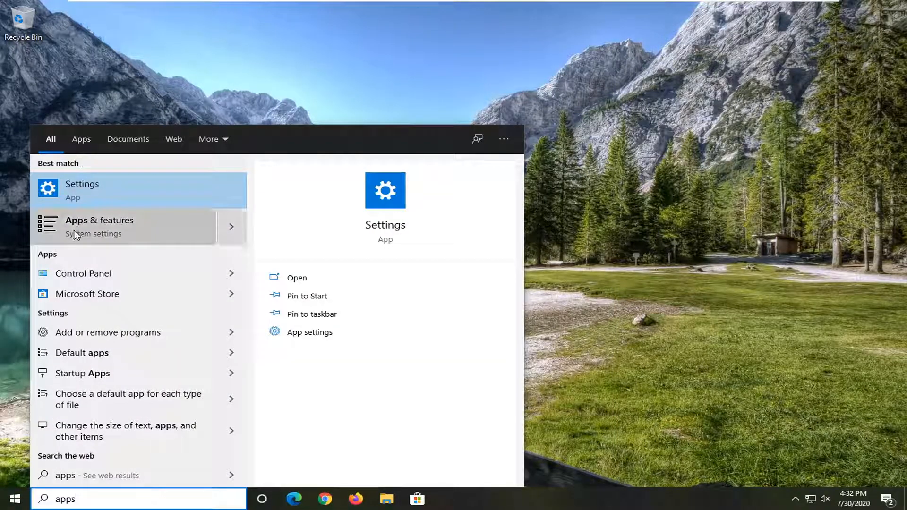
left_click(98, 226)
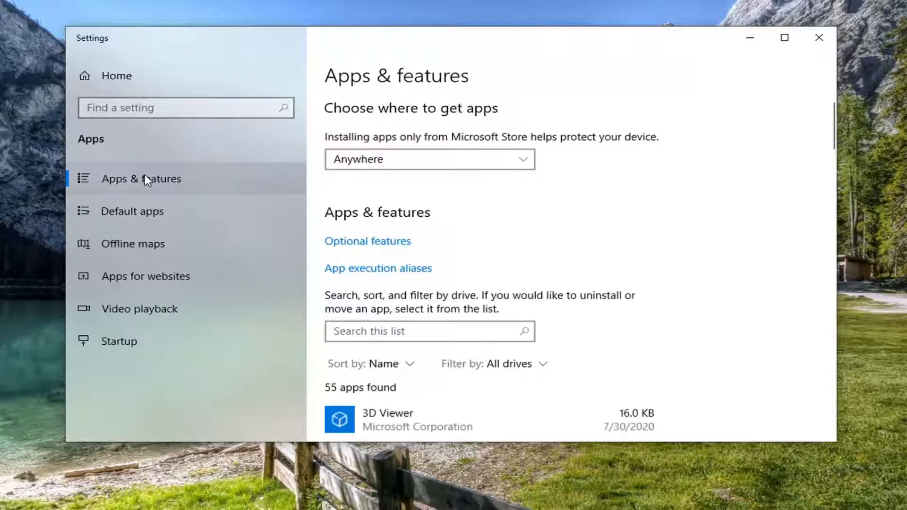
mouse_move(526, 306)
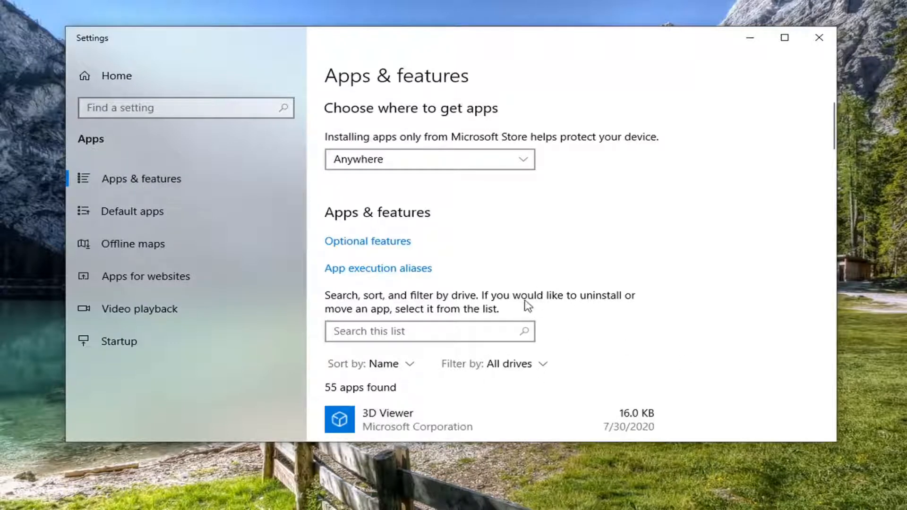
Open Calculator's Advanced options from the Apps & features list
scroll("down", 3)
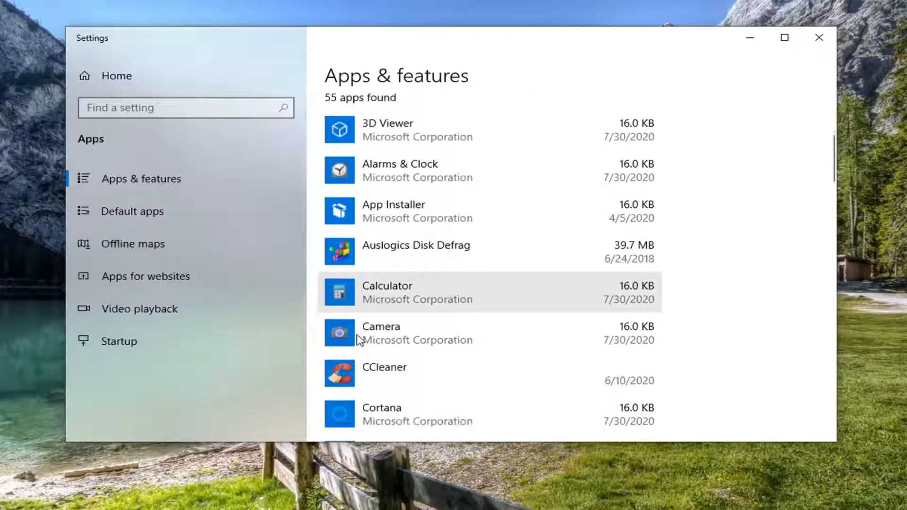
left_click(405, 292)
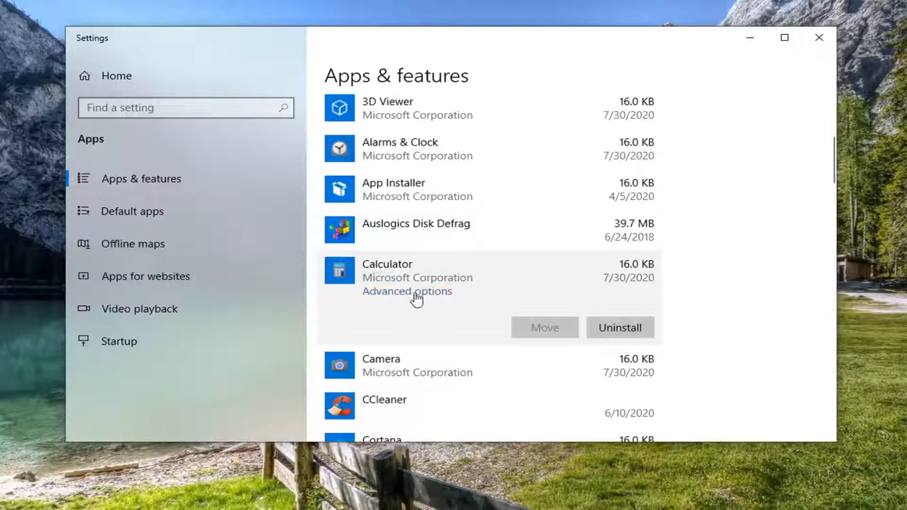
left_click(407, 291)
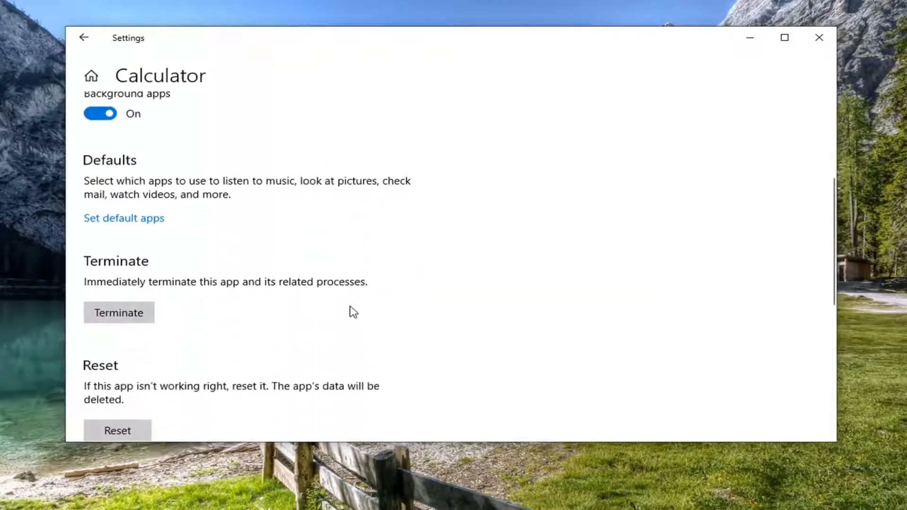
Reset the Calculator app and confirm deleting its data
scroll("down", 3)
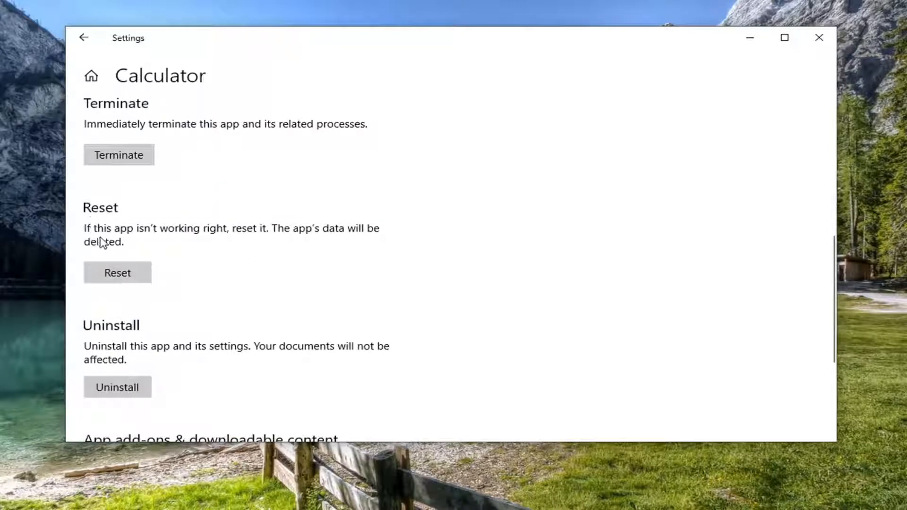
mouse_move(328, 241)
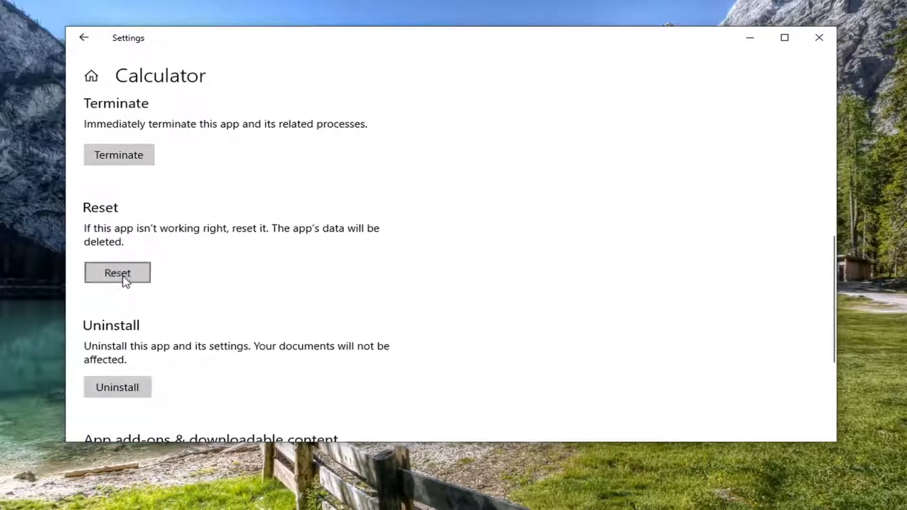
left_click(117, 273)
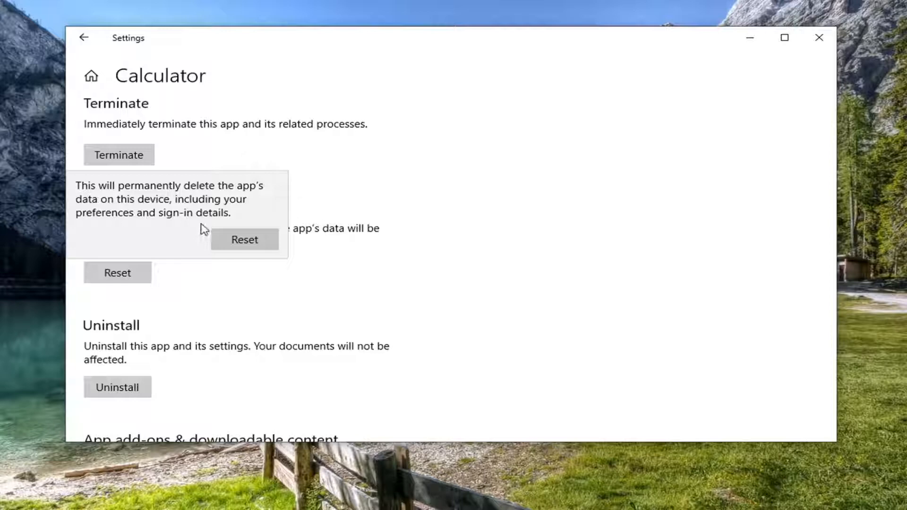
mouse_move(157, 243)
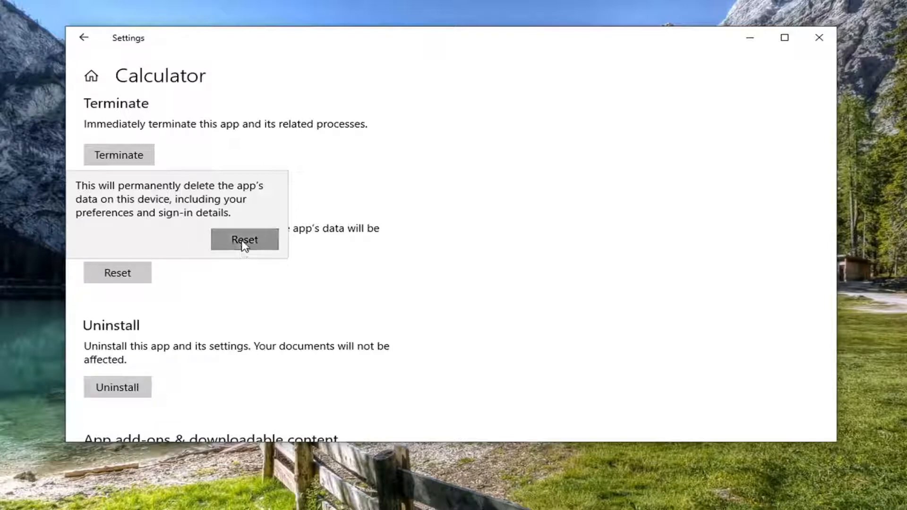
left_click(244, 239)
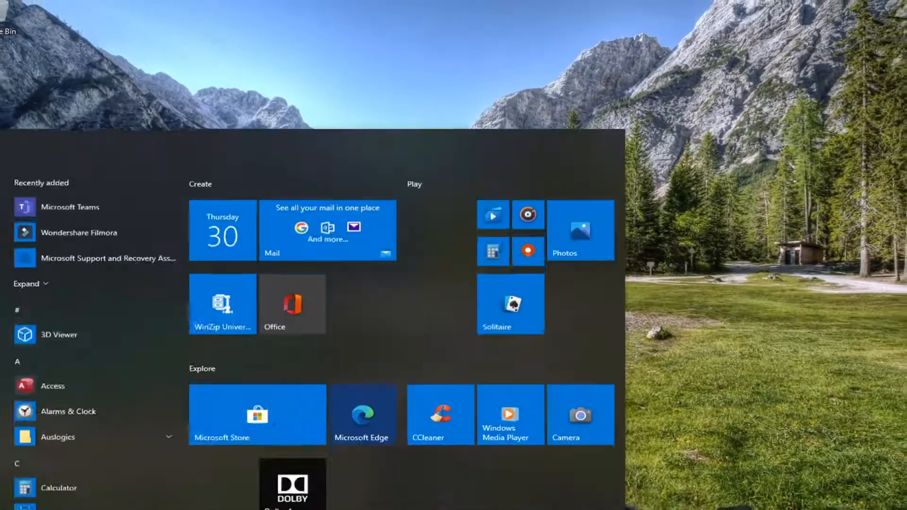
Open Troubleshoot settings via Start search and show the Additional troubleshooters list
type("troubleshoot settings")
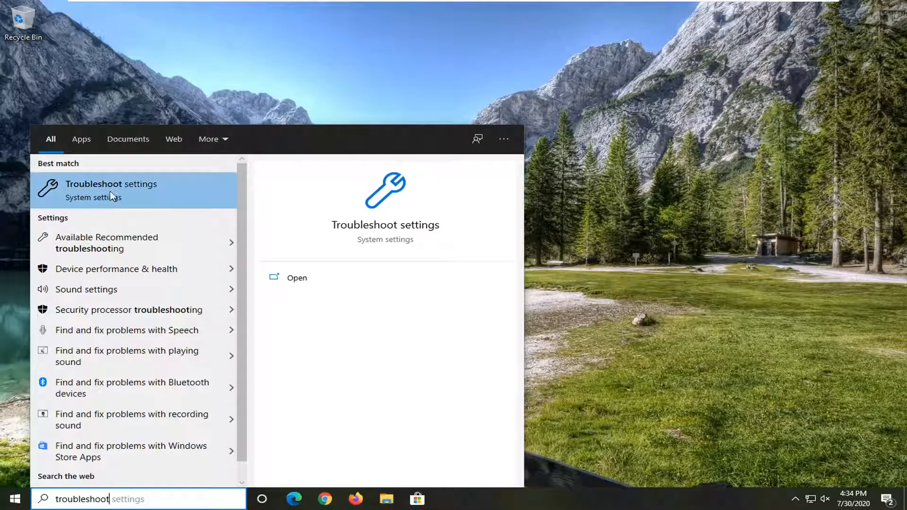
left_click(111, 184)
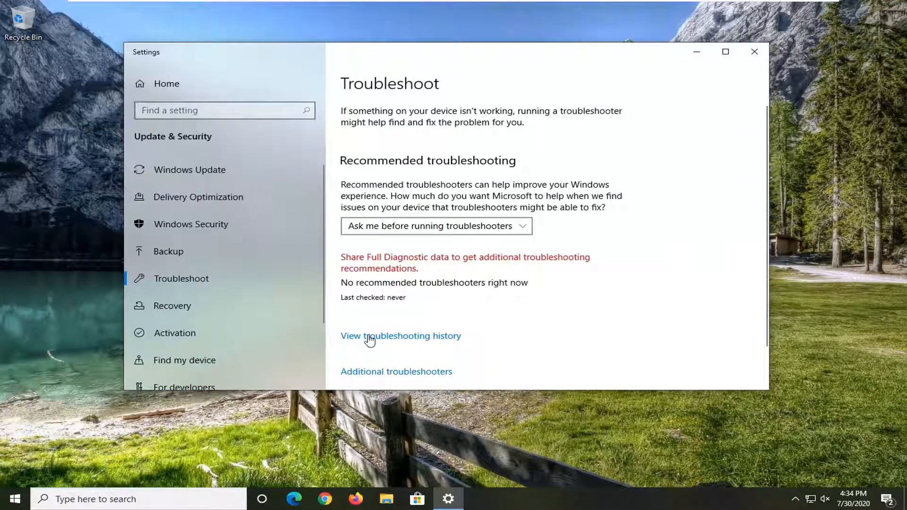
scroll("down", 3)
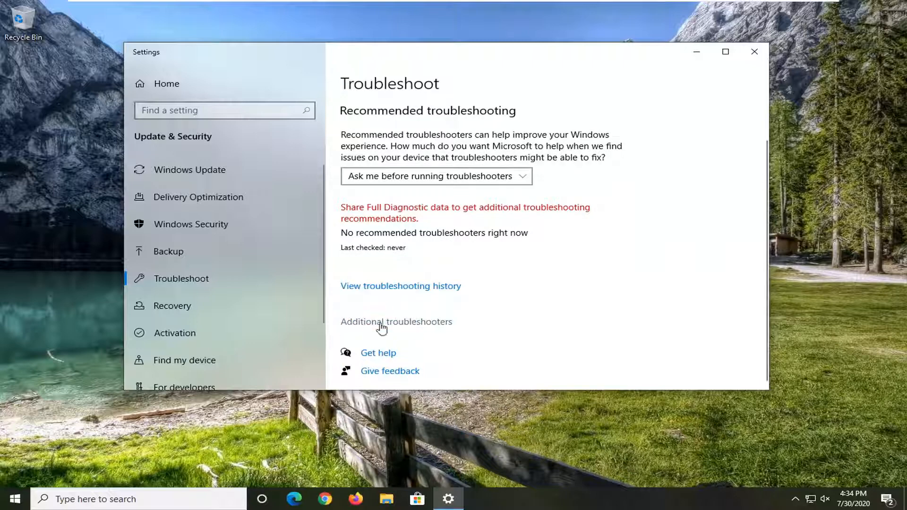
left_click(397, 322)
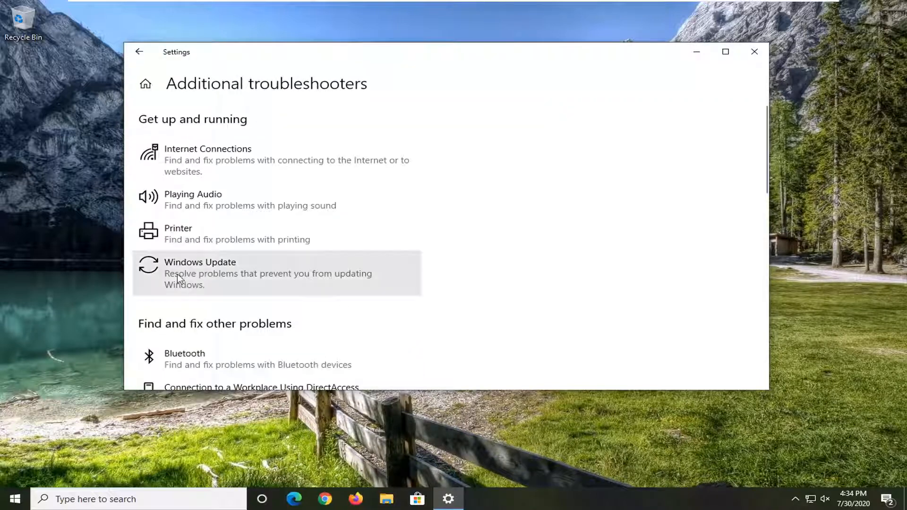
Run the Windows Update troubleshooter from the Additional troubleshooters list
scroll("down", 3)
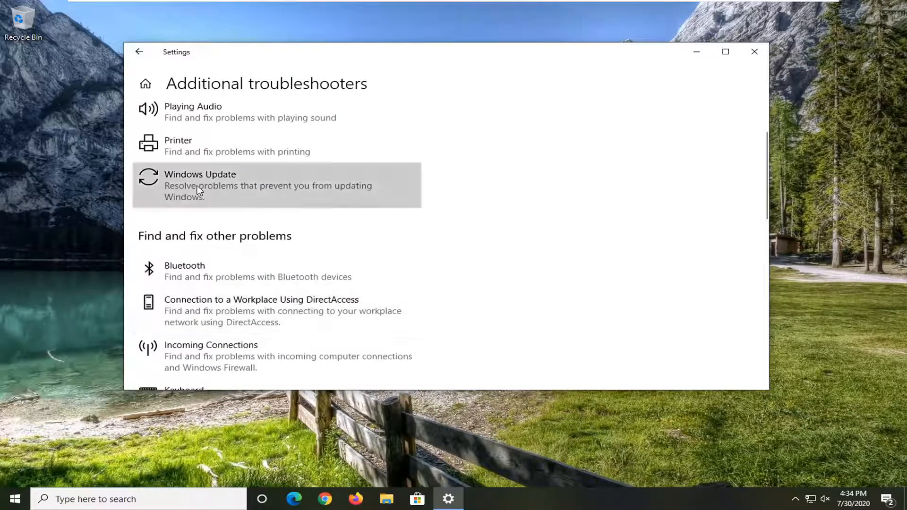
scroll("down", 3)
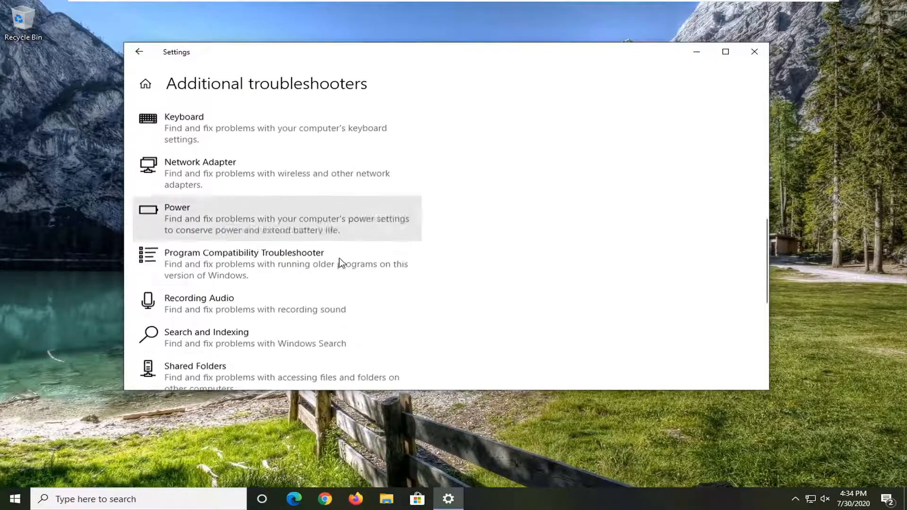
scroll("down", 3)
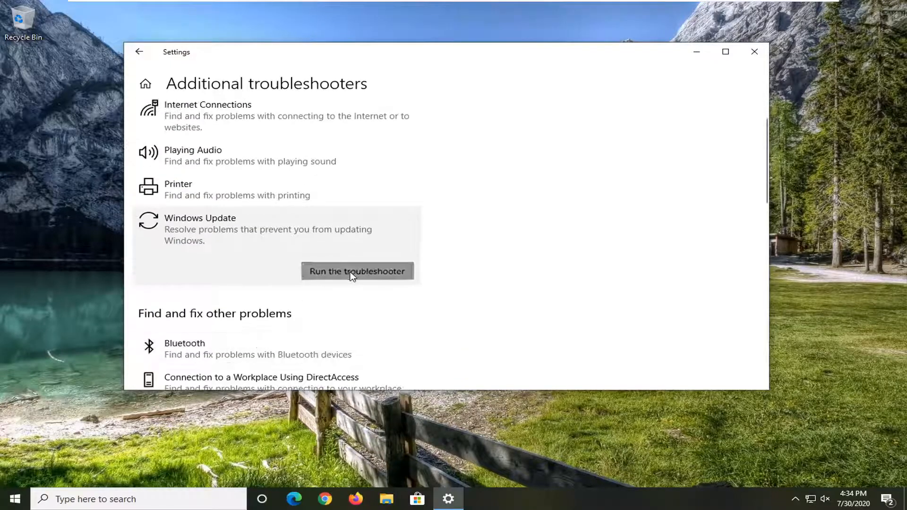
left_click(356, 271)
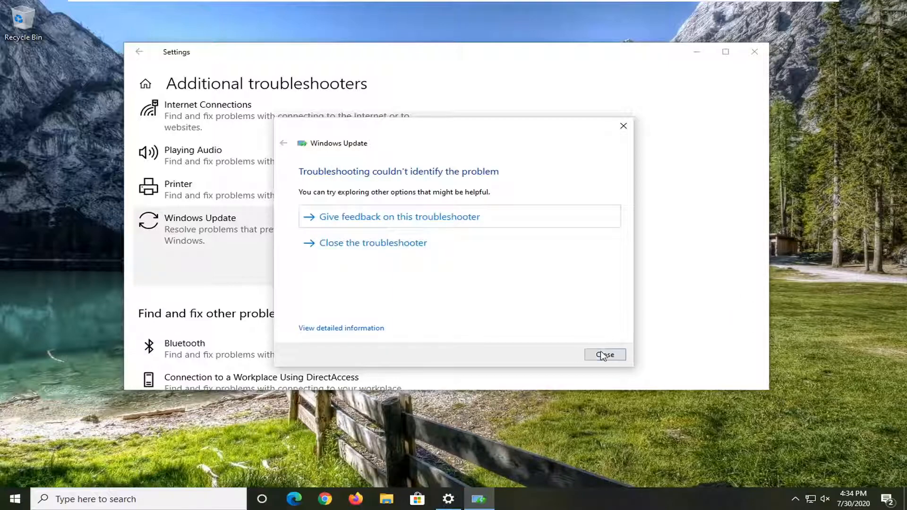
Close the finished Windows Update troubleshooter that found no problem
left_click(605, 355)
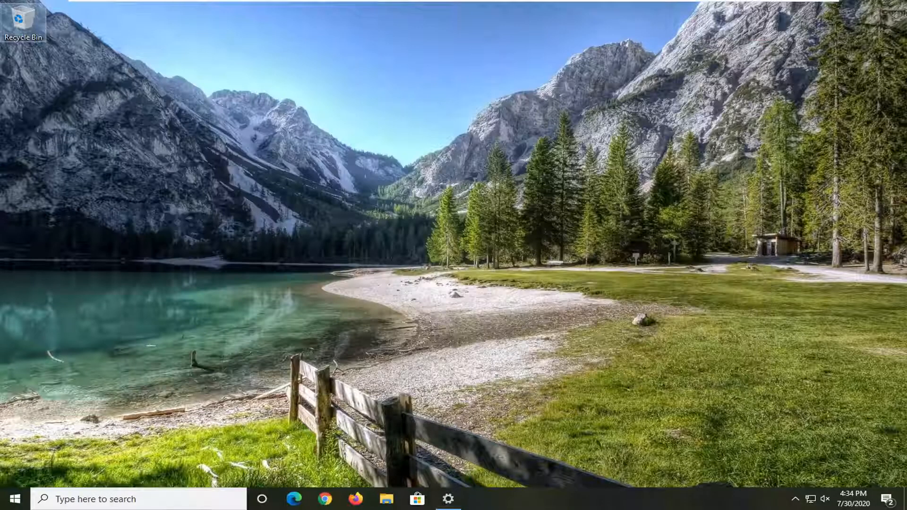